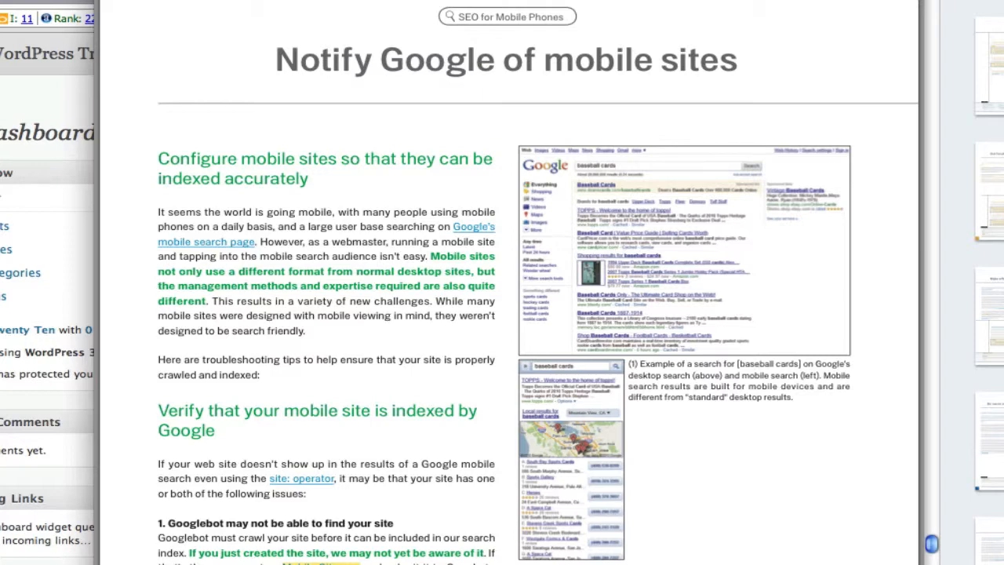
Scroll through the mobile-sites guide in Preview to the mobile URL recognition section
scroll("down", 3)
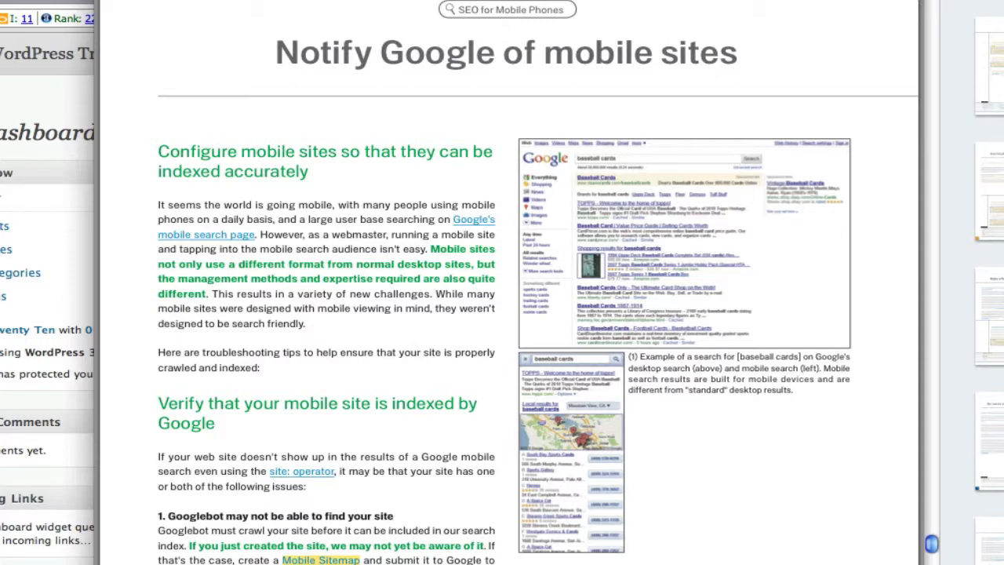
scroll("down", 3)
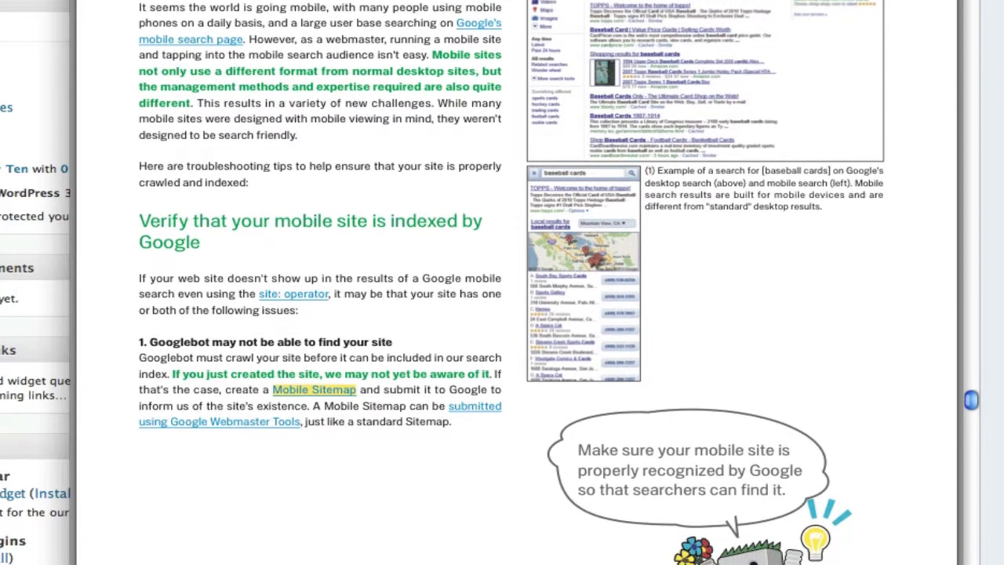
scroll("down", 3)
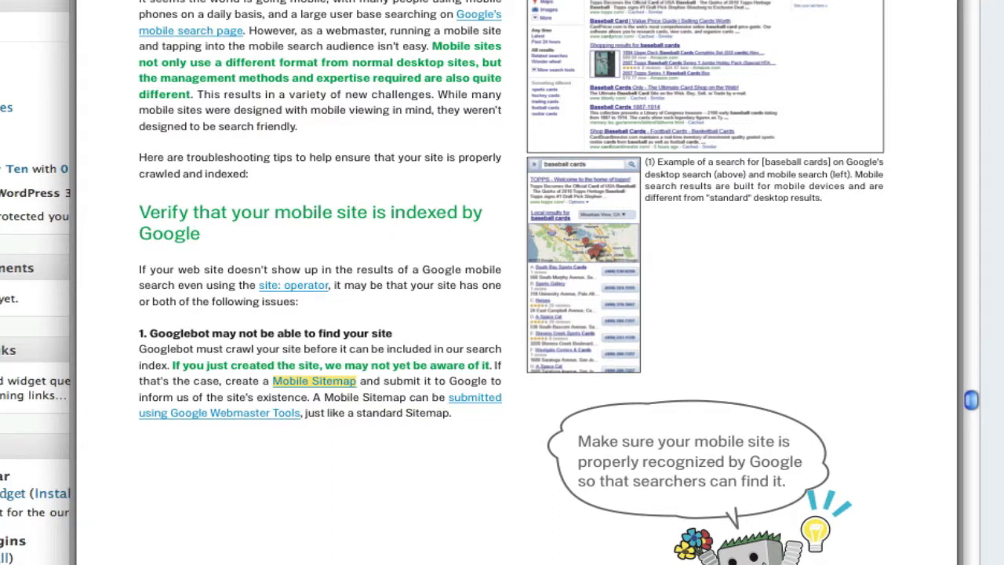
mouse_move(219, 413)
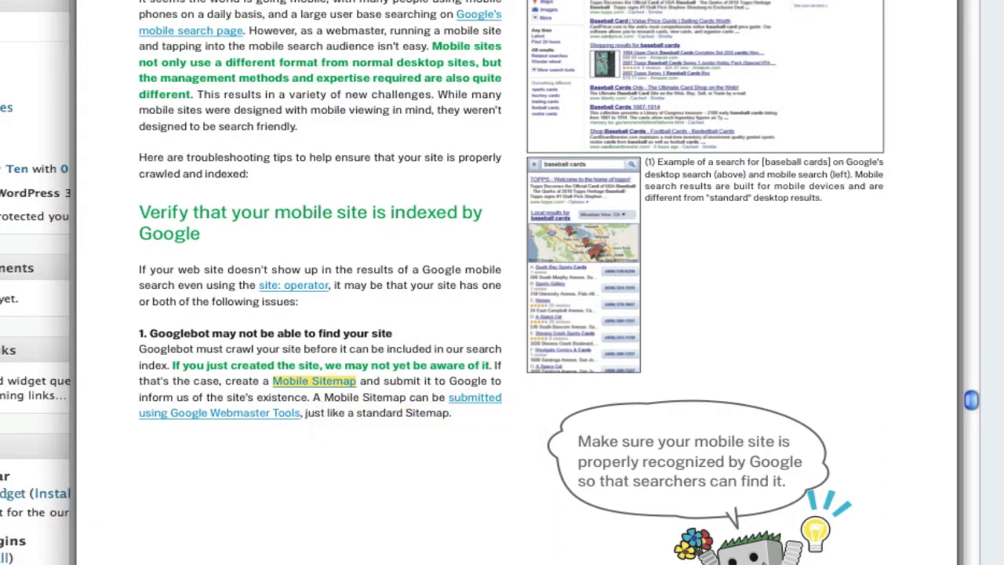
scroll("down", 3)
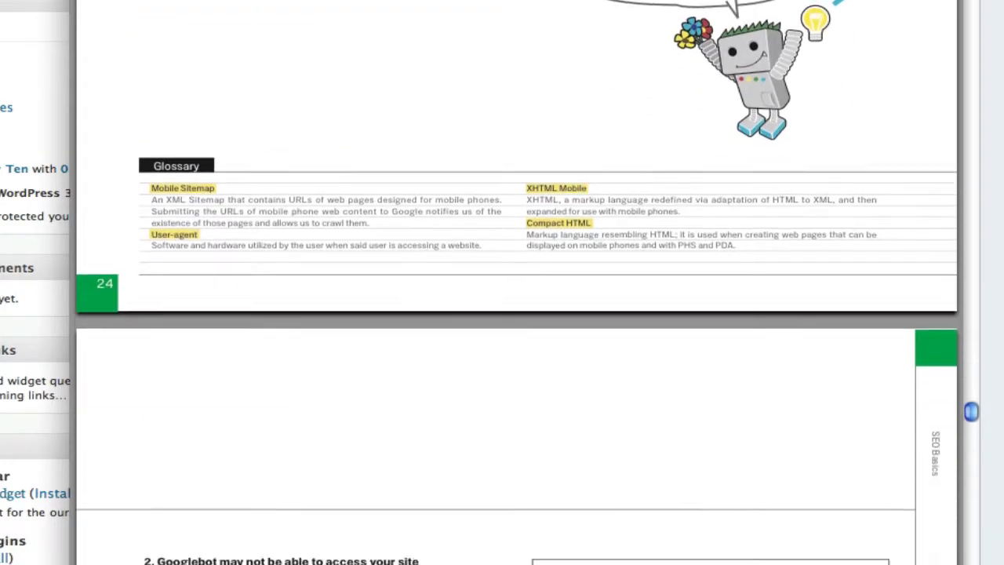
scroll("down", 3)
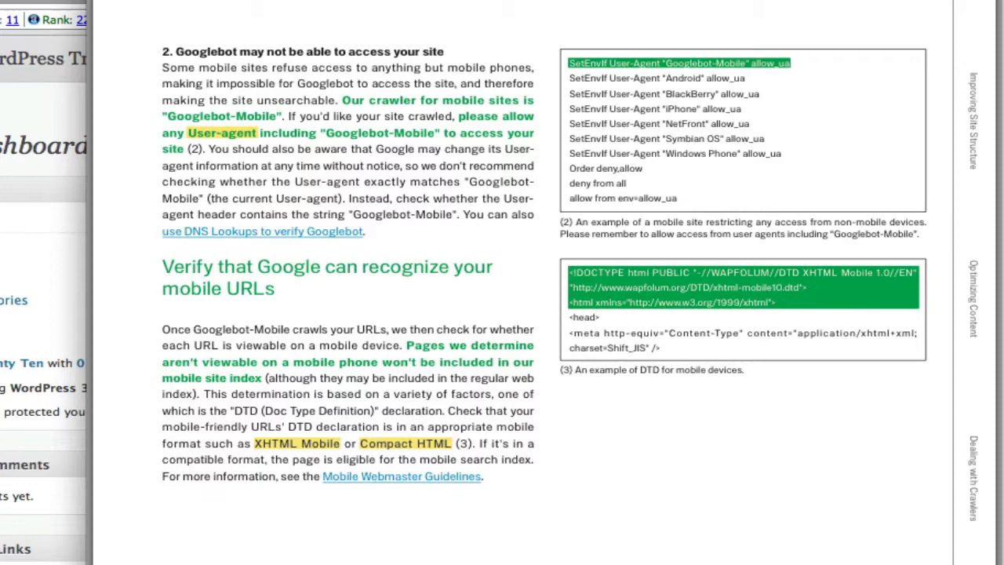
scroll("down", 3)
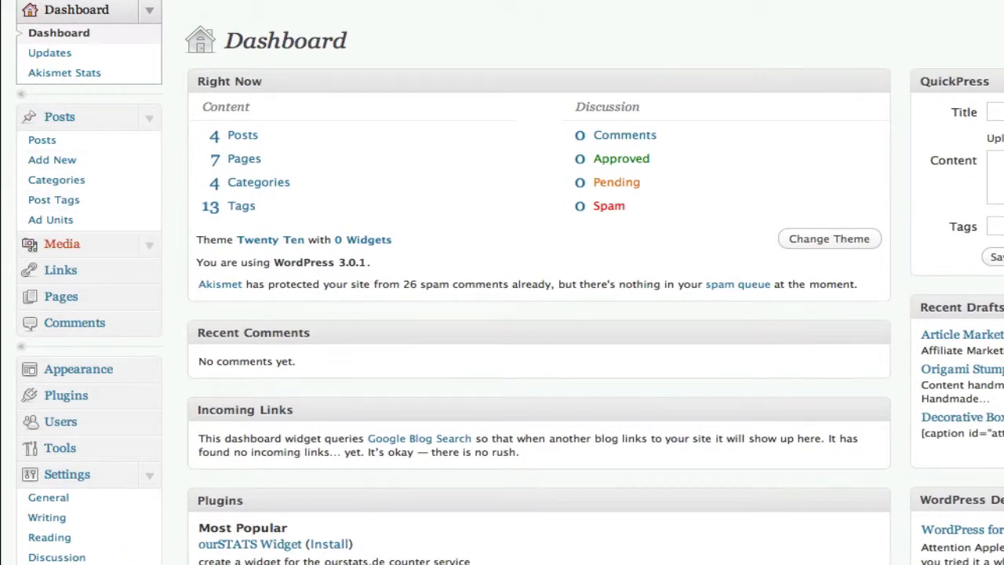
mouse_move(66, 396)
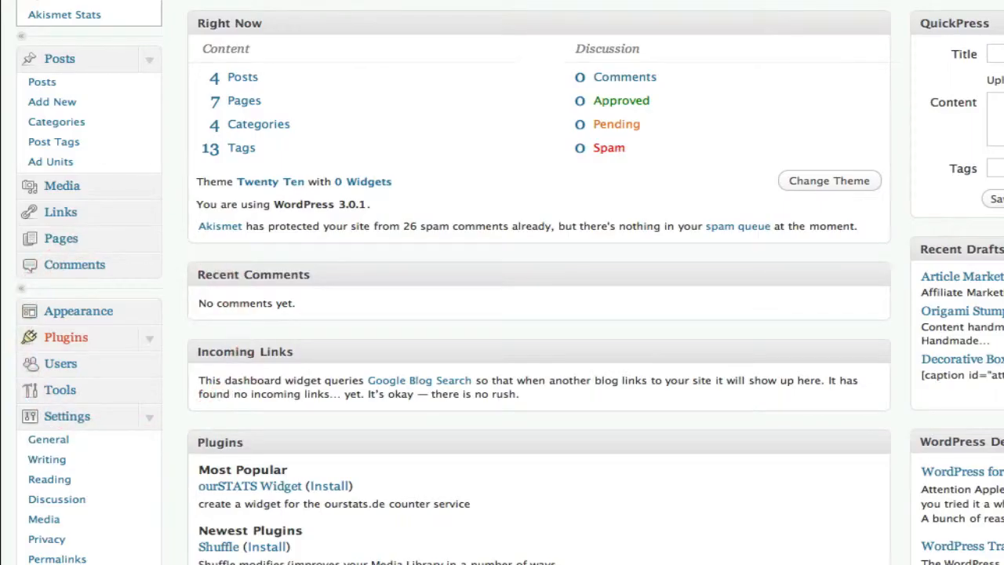
Search the WordPress plugin directory for 'mobile sitemap' from Plugins > Add New
left_click(66, 336)
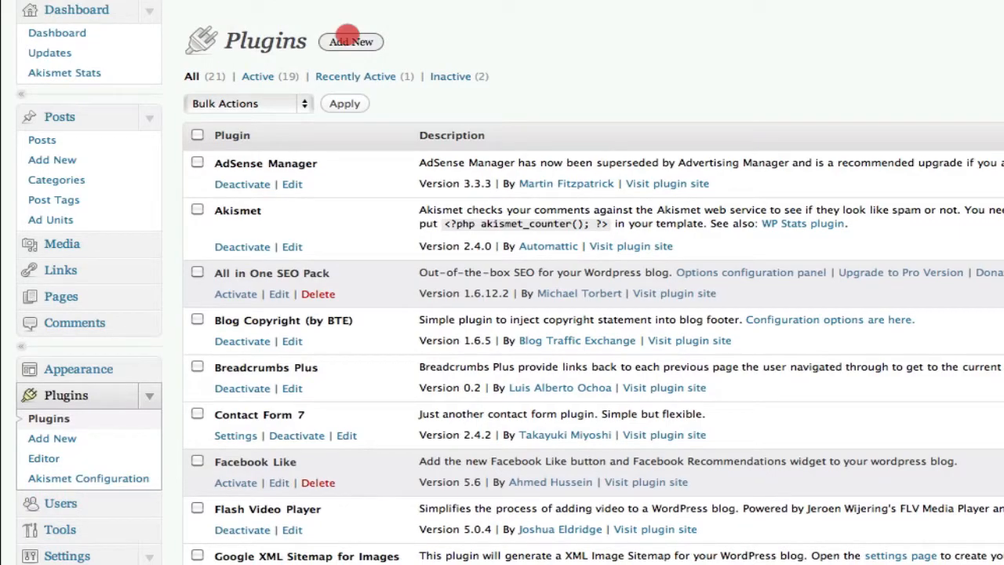
left_click(352, 41)
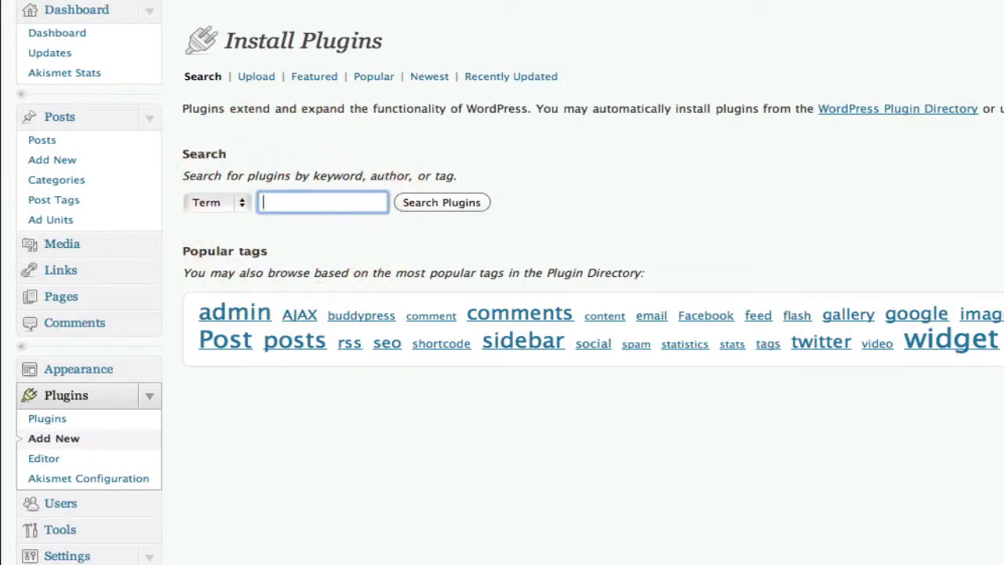
type("mobile sitemap")
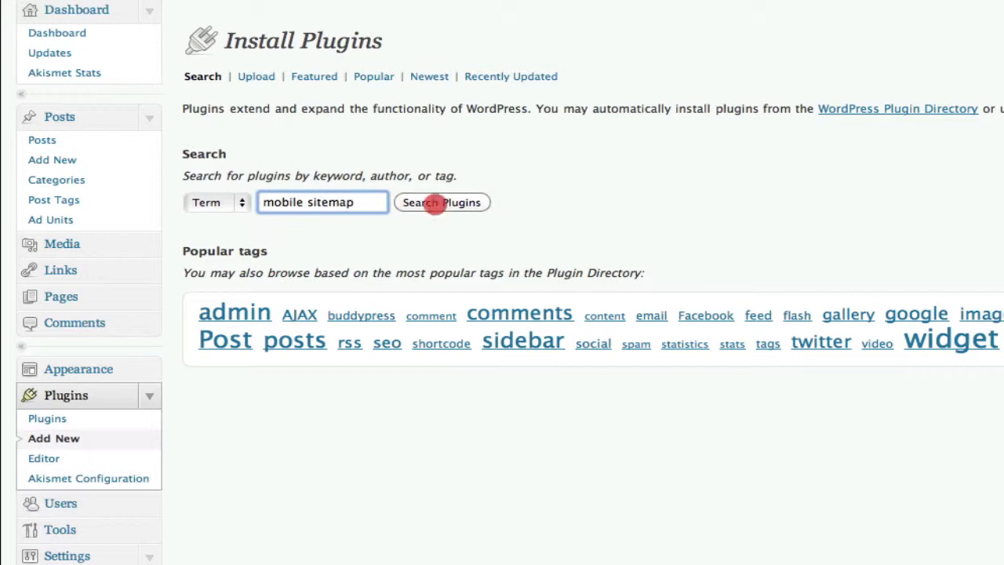
left_click(442, 203)
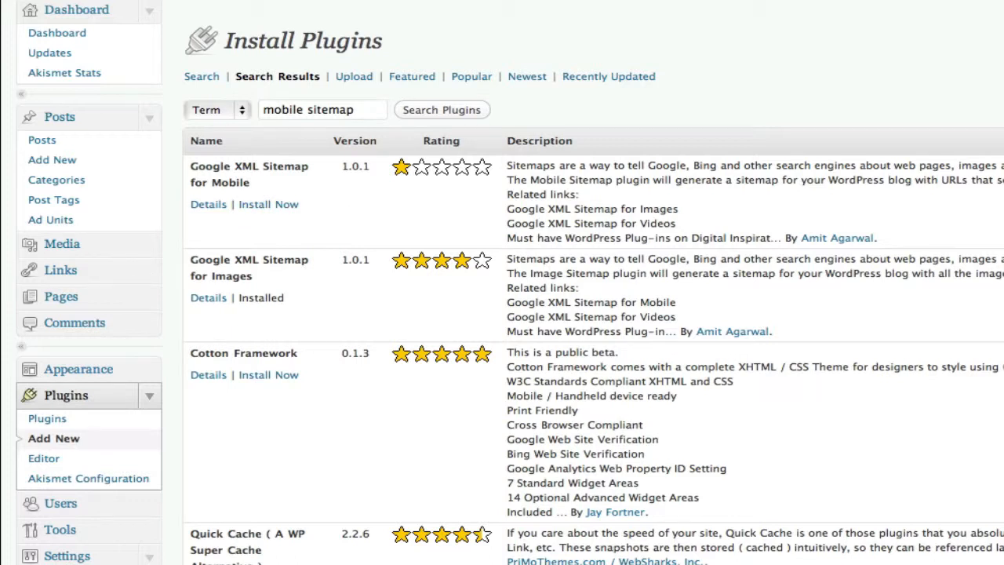
mouse_move(269, 204)
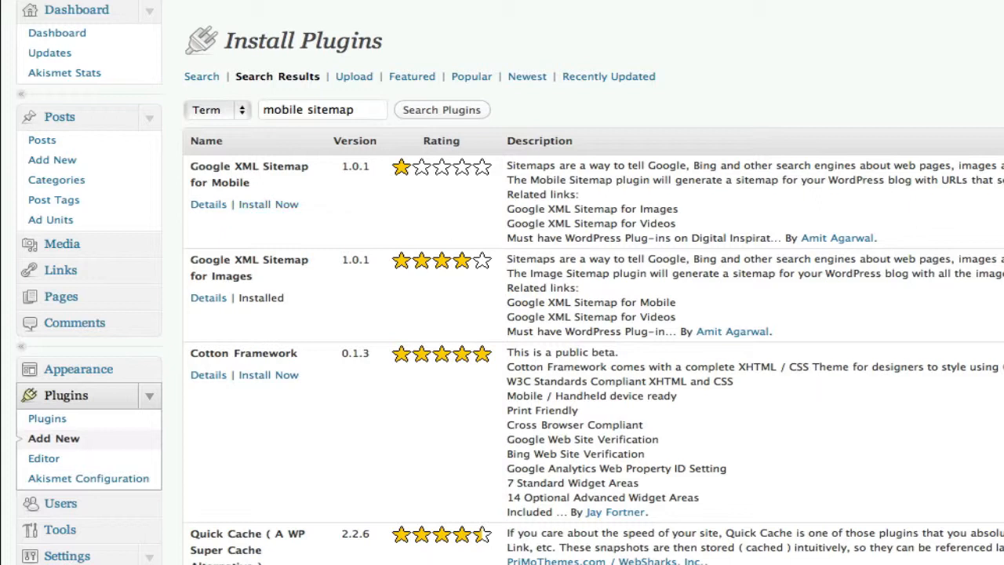
Install and activate Google XML Sitemap for Mobile, then reach its Mobile Sitemap tools page
left_click(267, 204)
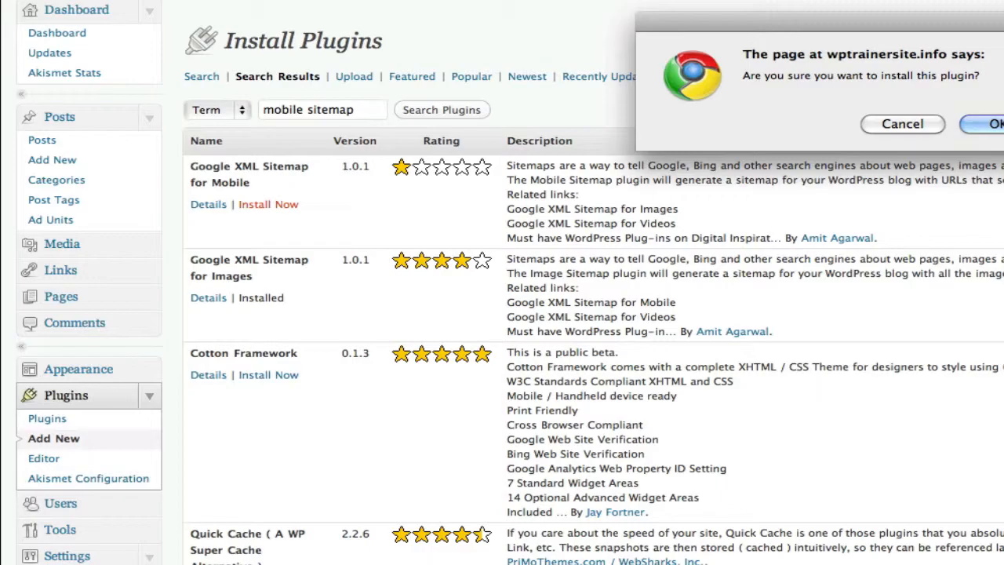
left_click(996, 124)
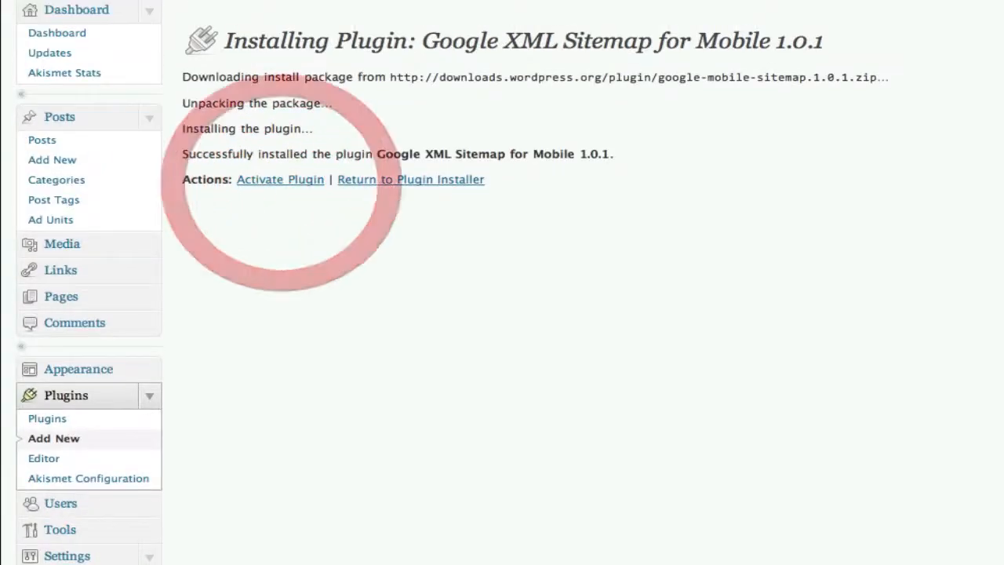
left_click(279, 179)
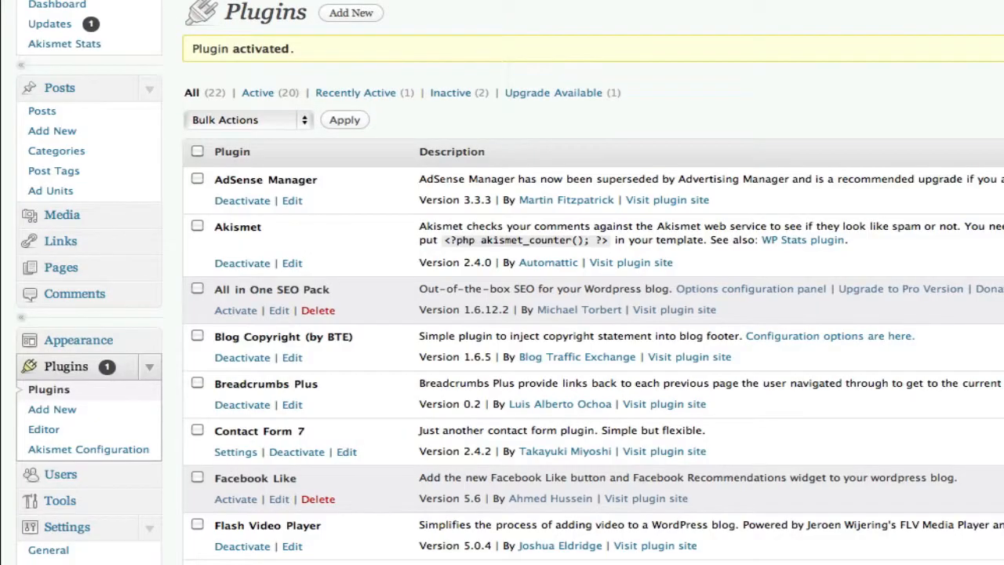
scroll("down", 3)
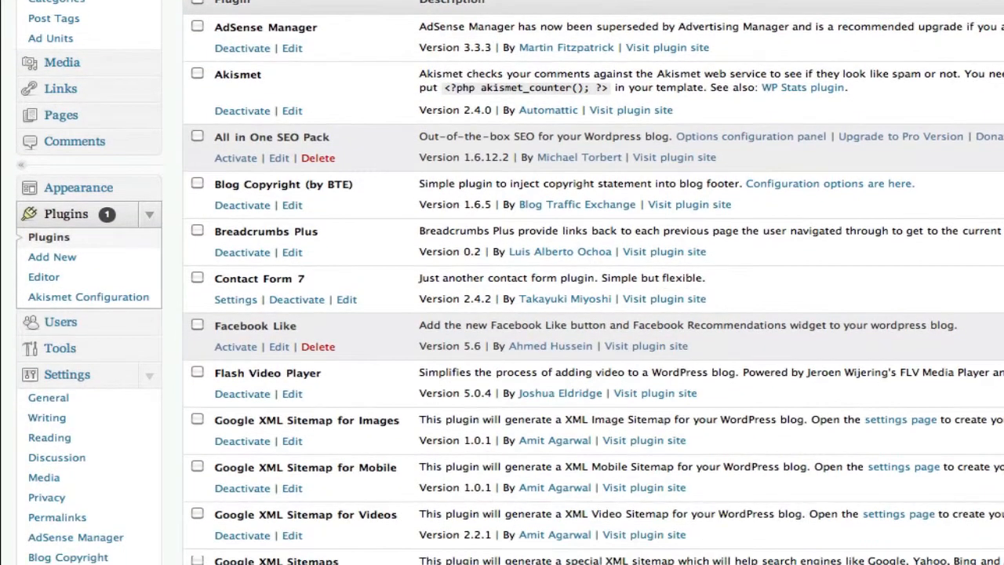
scroll("down", 3)
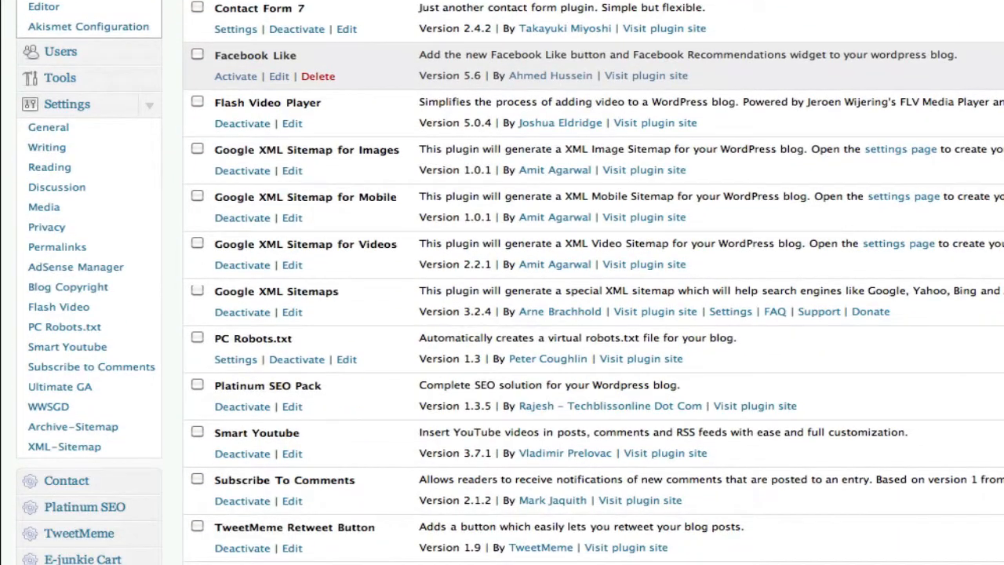
mouse_move(67, 286)
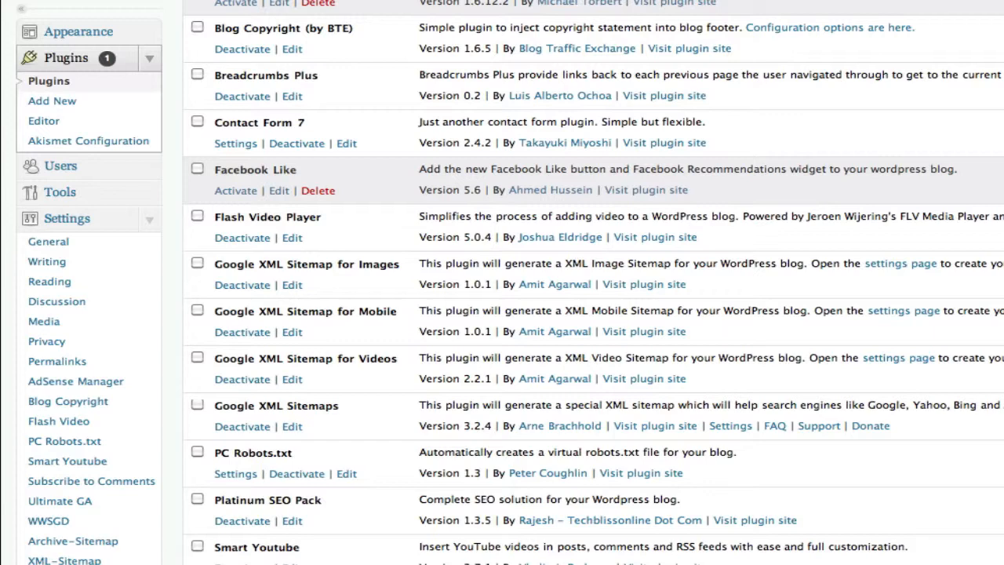
scroll("down", 3)
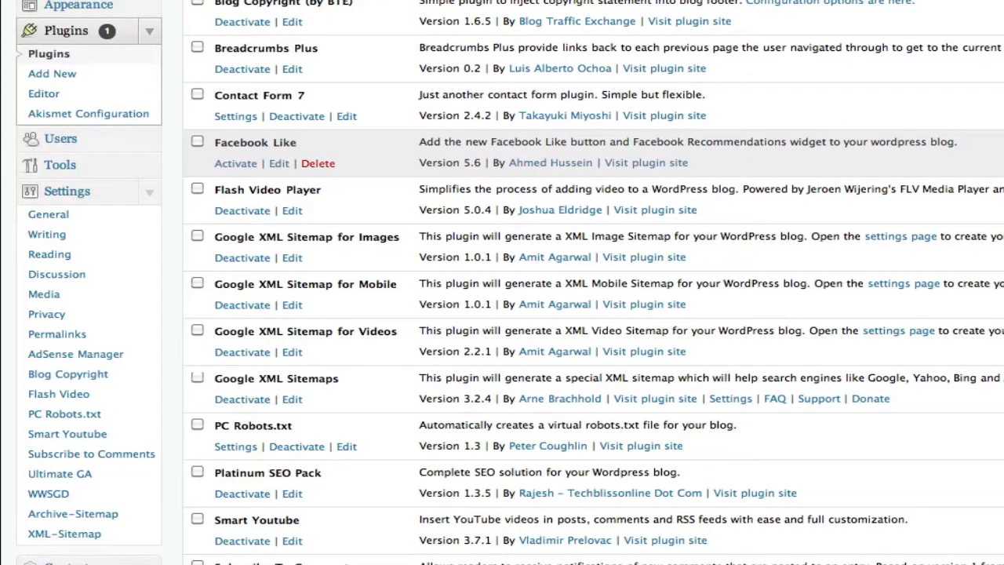
scroll("down", 3)
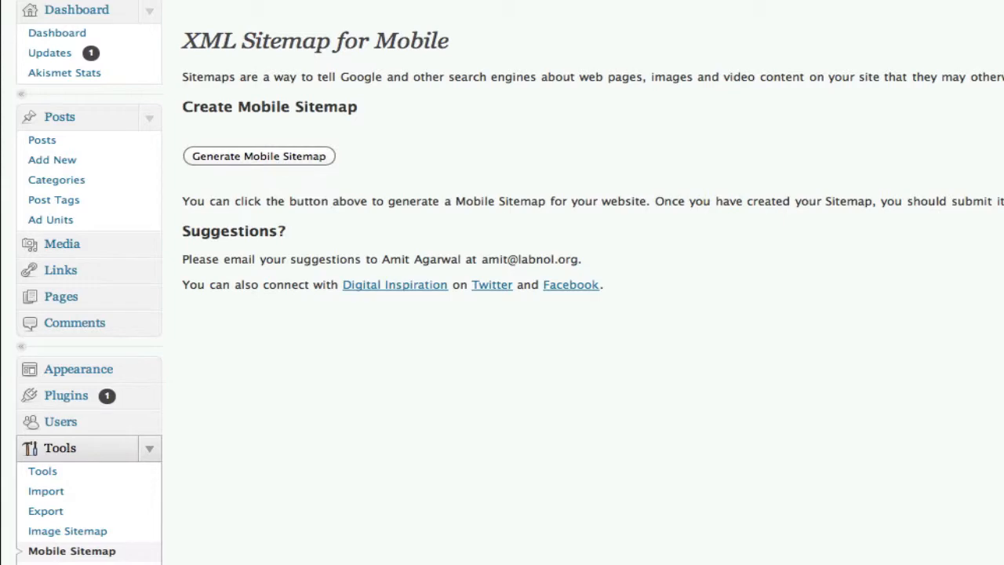
Generate the mobile sitemap, producing sitemap-mobile.xml with the site's page URLs
left_click(258, 156)
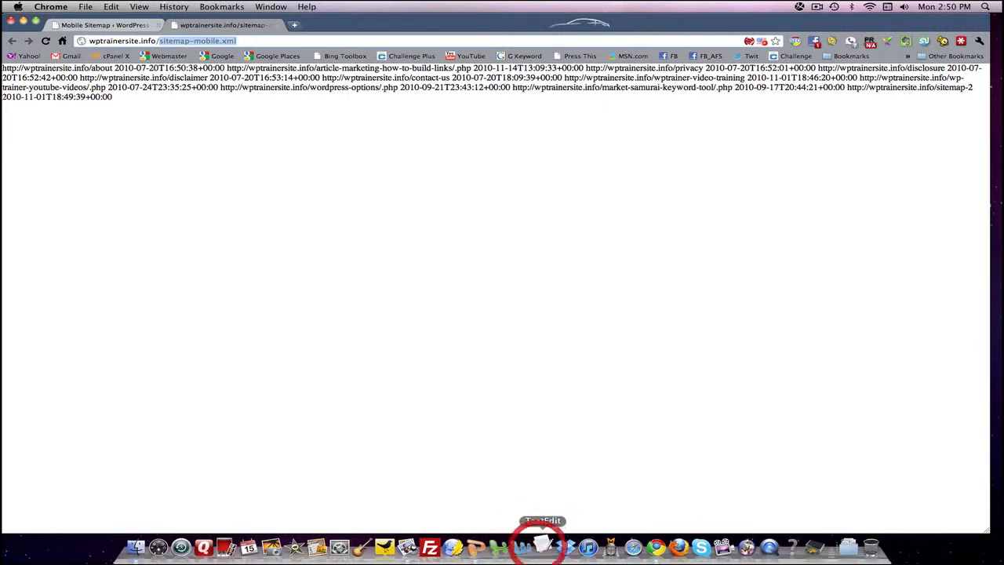
Note 'sitemap-mobile.xml' in TextEdit, then go to Google Webmaster Tools via the bookmark
left_click(543, 546)
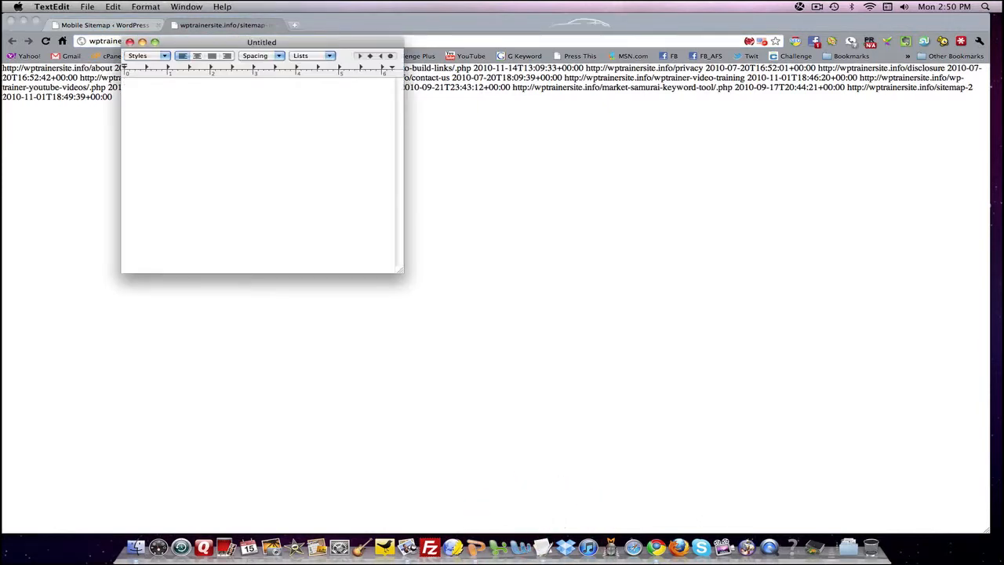
type("sitemap-mobile.xml")
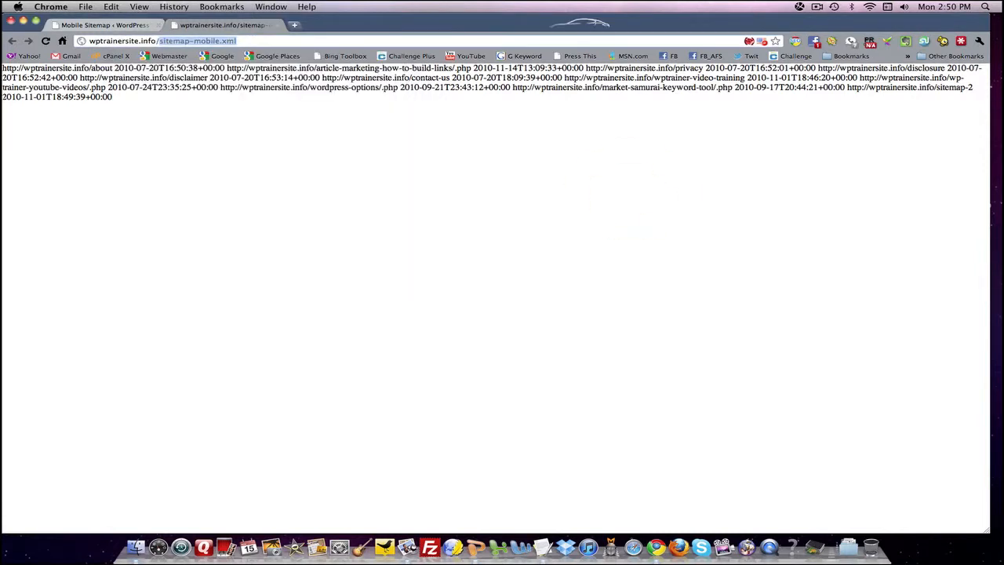
left_click(295, 25)
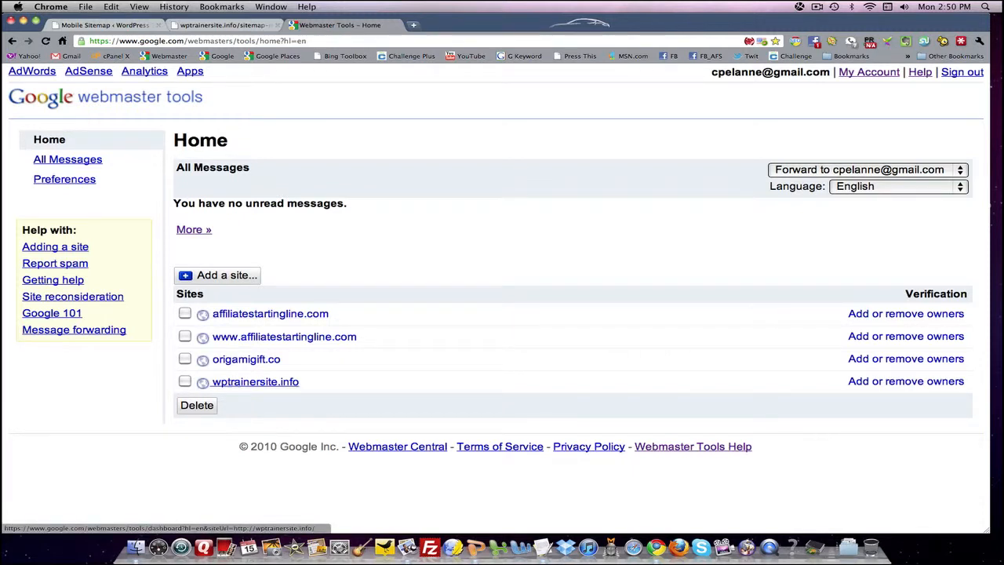
Go to wptrainersite.info's Sitemaps report under Site configuration
left_click(254, 381)
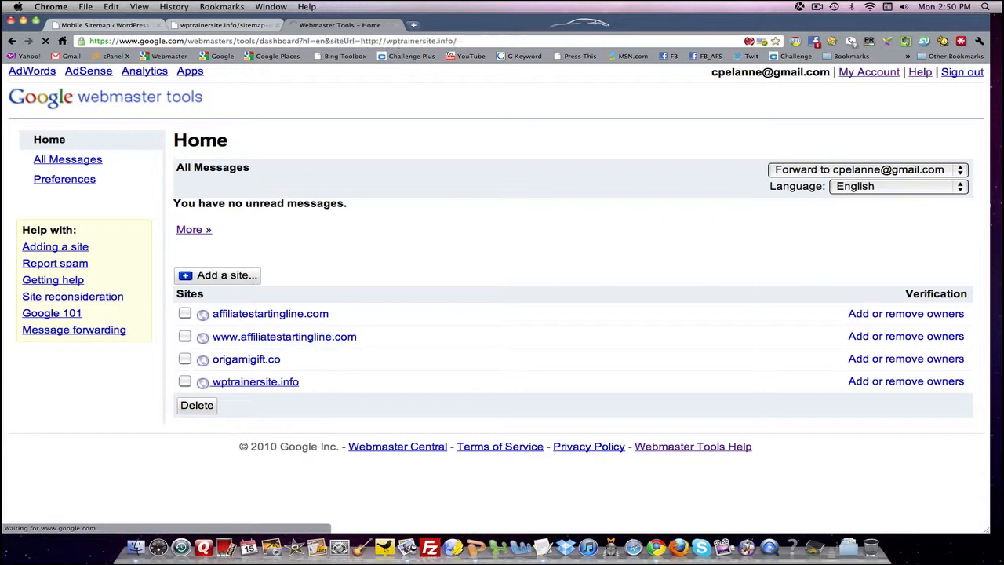
left_click(254, 381)
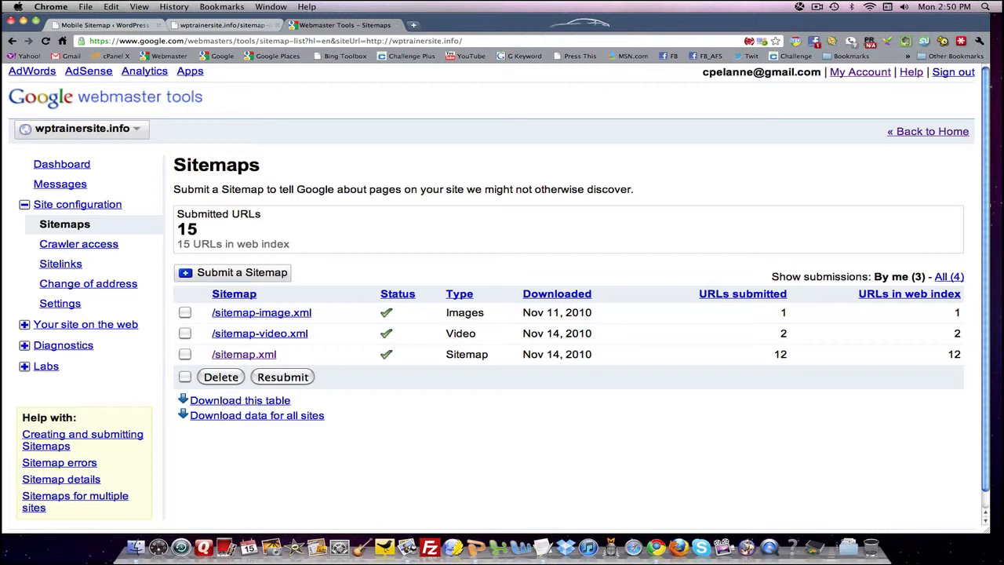
Submit sitemap-mobile.xml as a new sitemap for wptrainersite.info
left_click(232, 273)
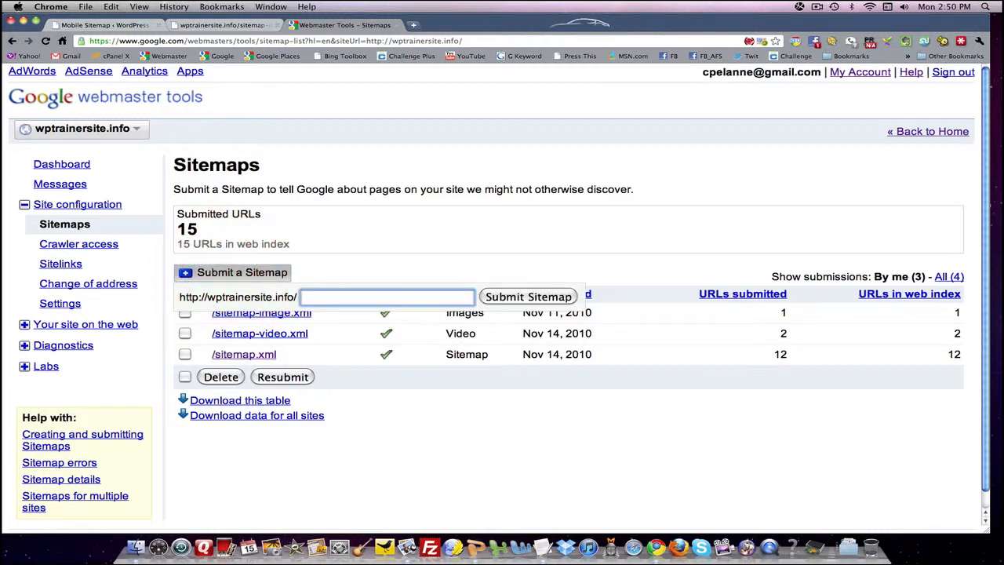
type("sitemap-mobile.xml")
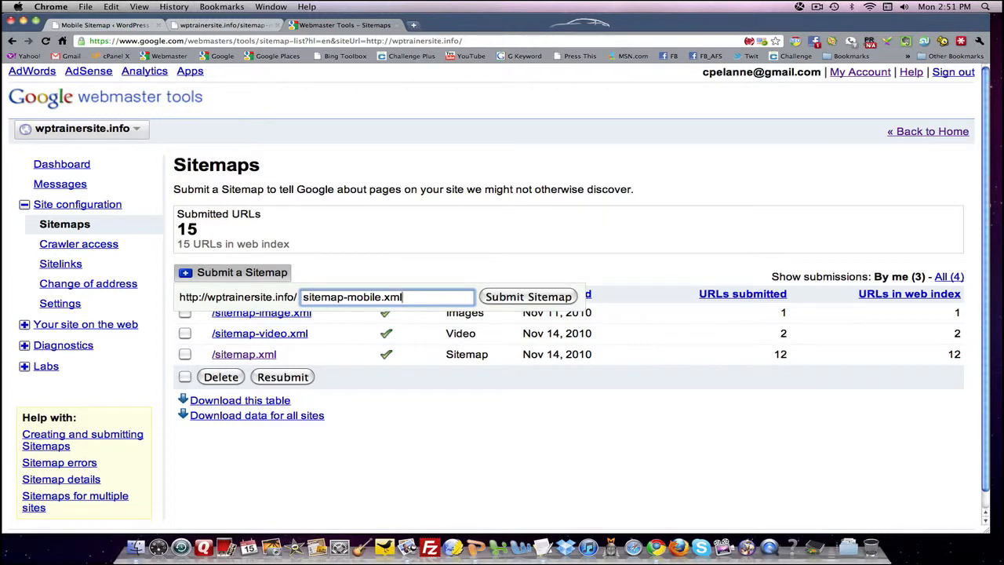
left_click(527, 297)
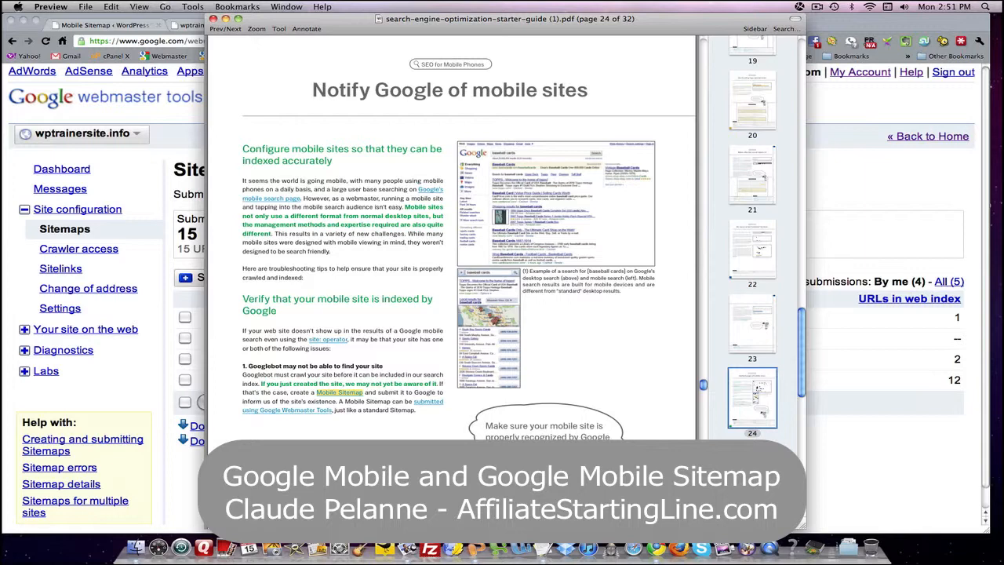
Scroll the SEO guide from page 24 to page 25 on Google recognizing mobile URLs
scroll("down", 3)
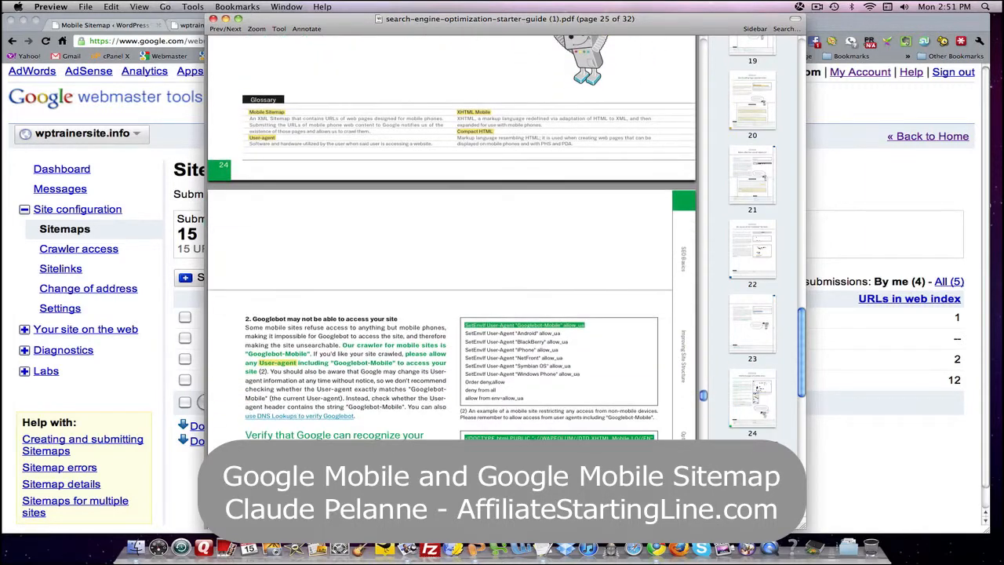
scroll("down", 3)
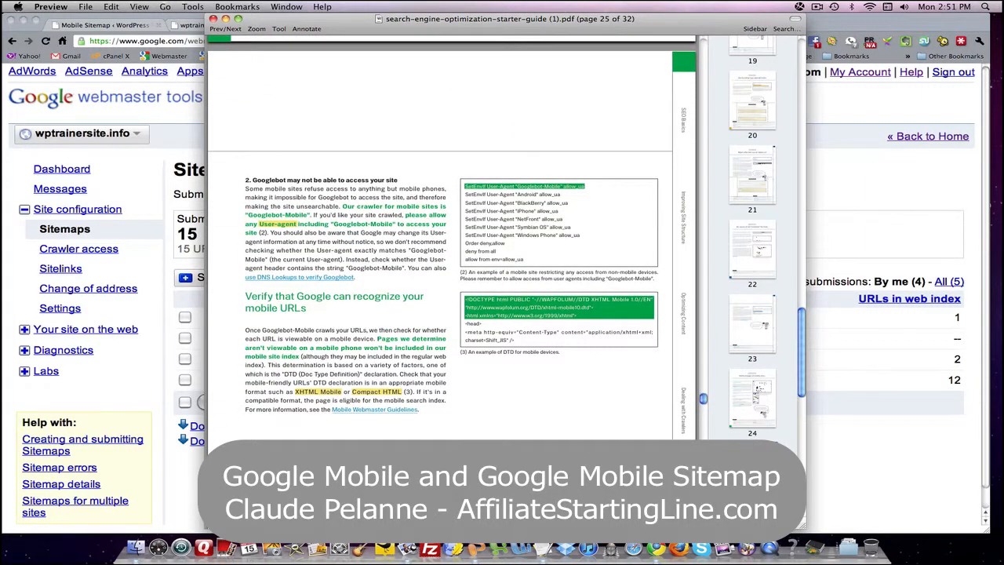